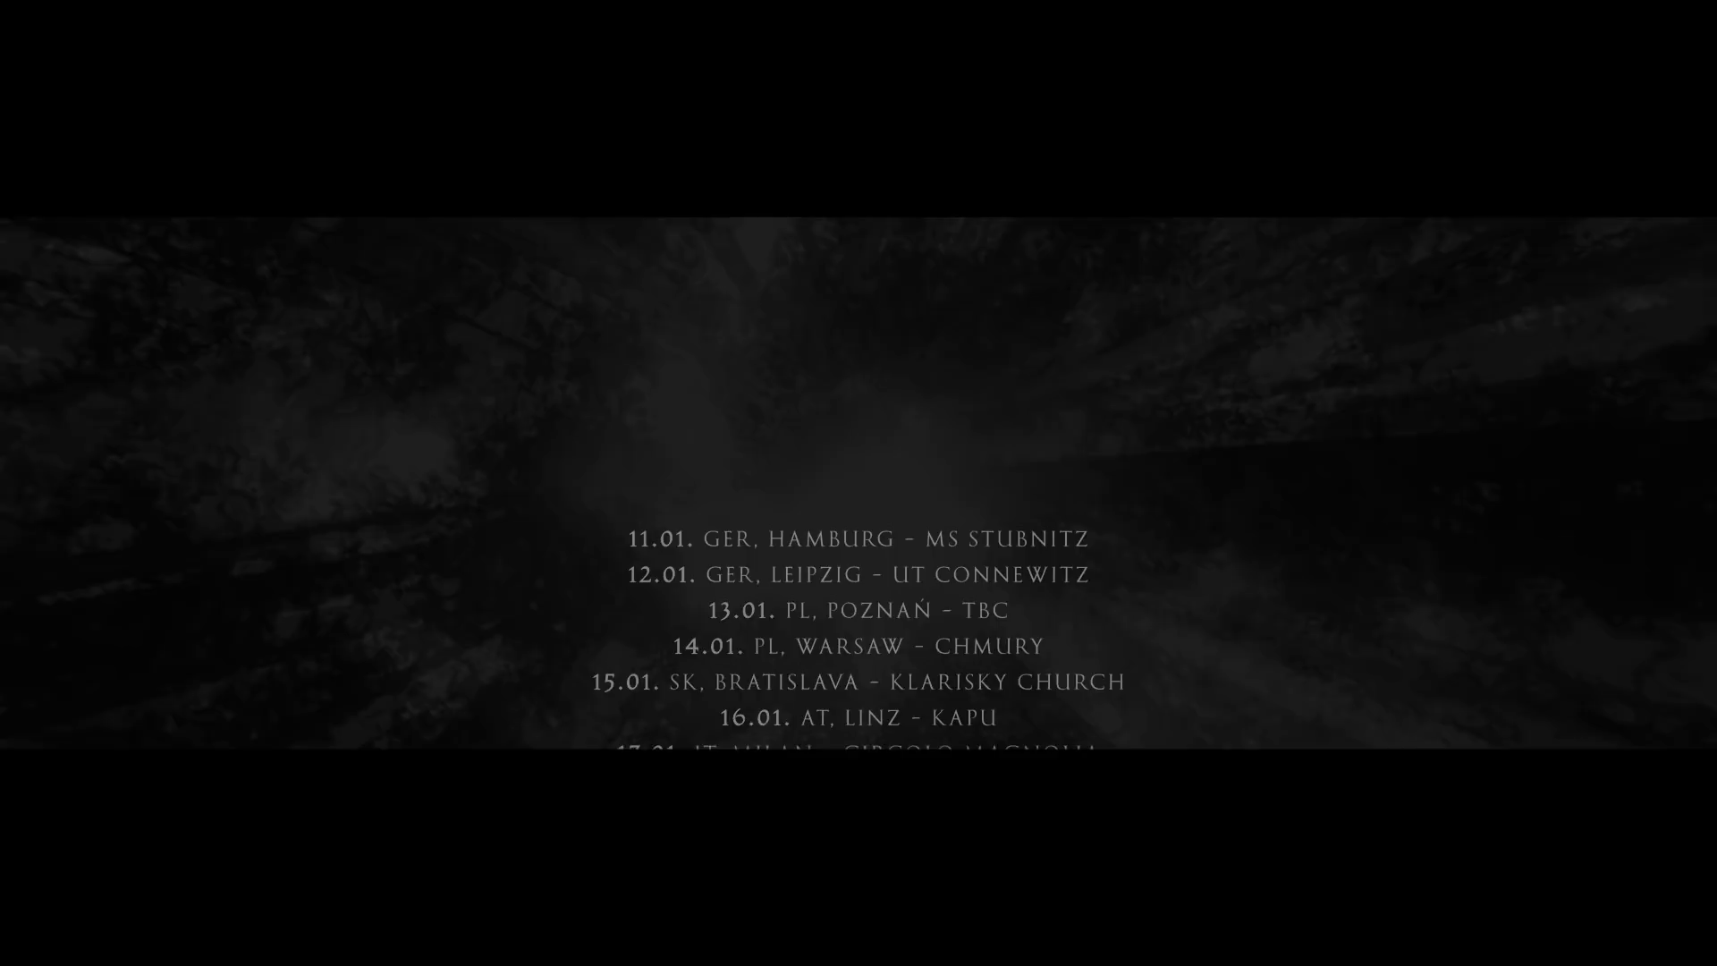
pyautogui.scroll(-3)
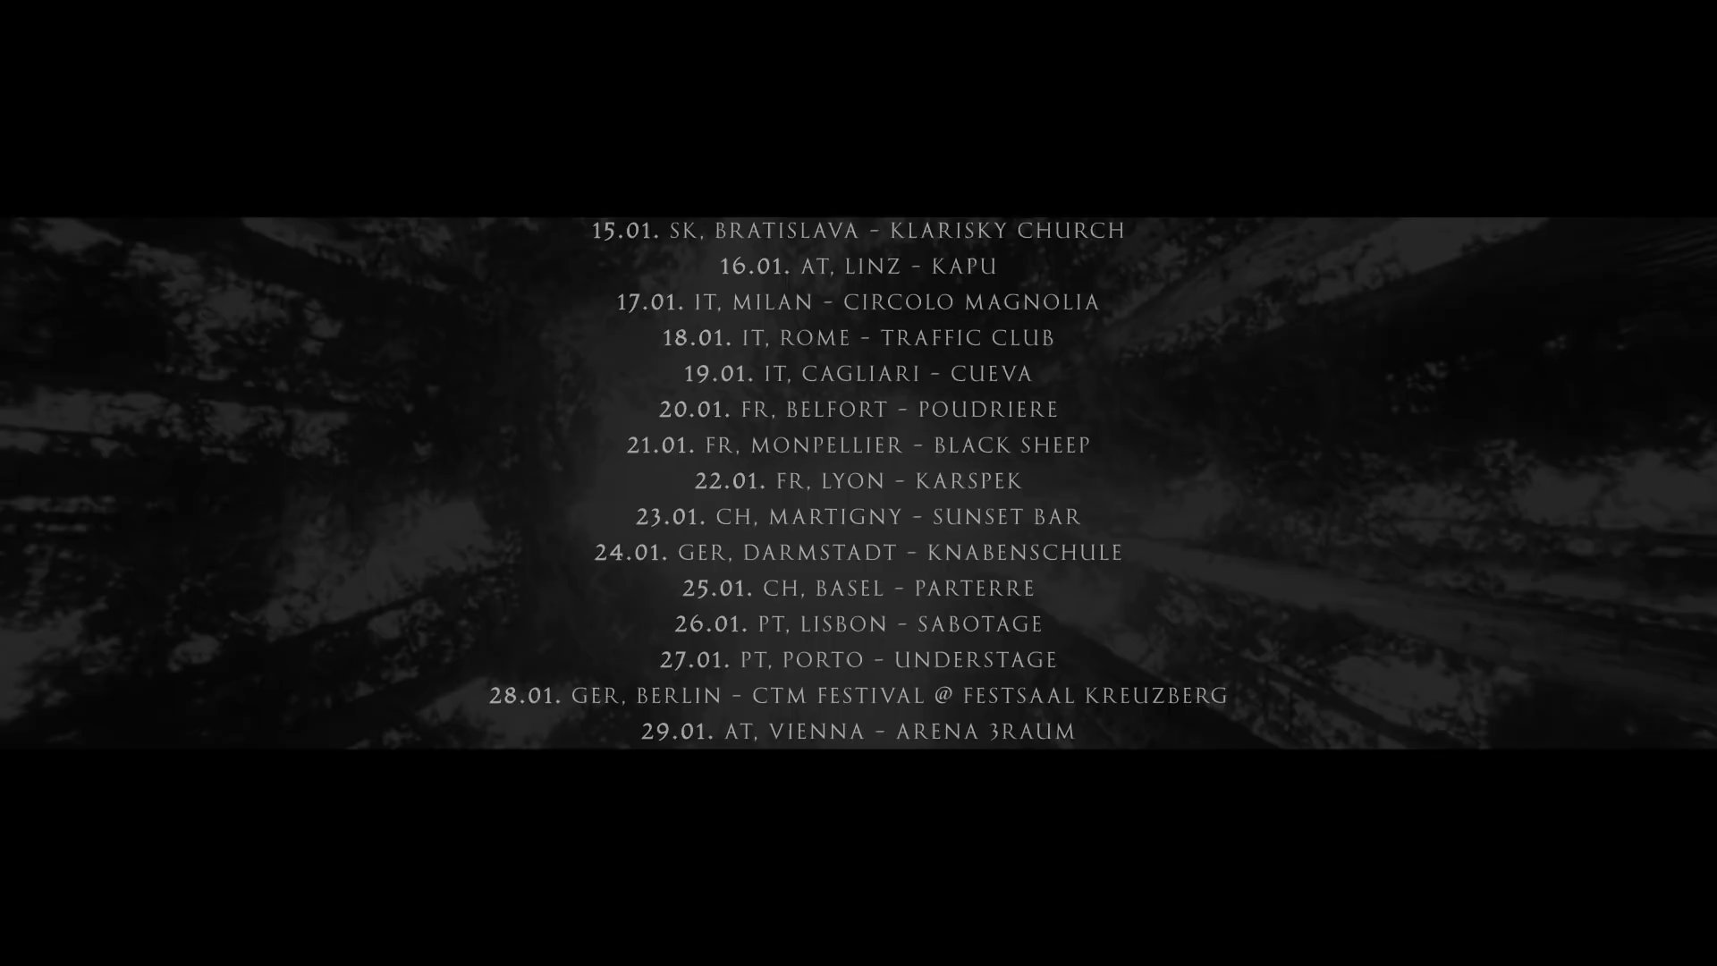